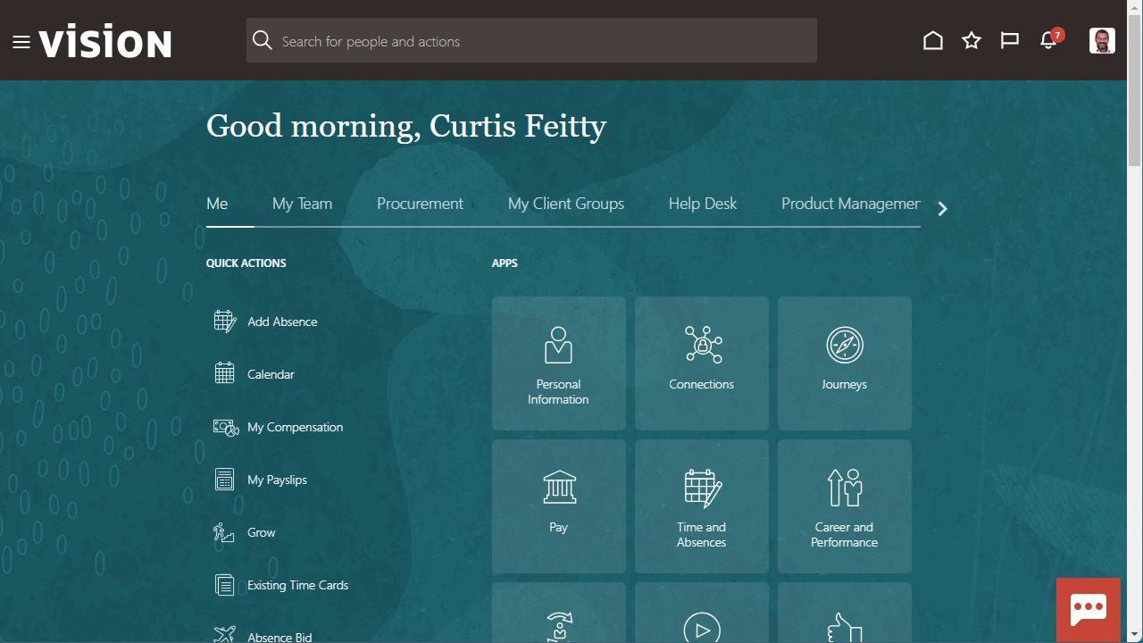
# Step: Reach the My Journeys page from the Journeys tile and view its journey tab bar
pyautogui.click(843, 345)
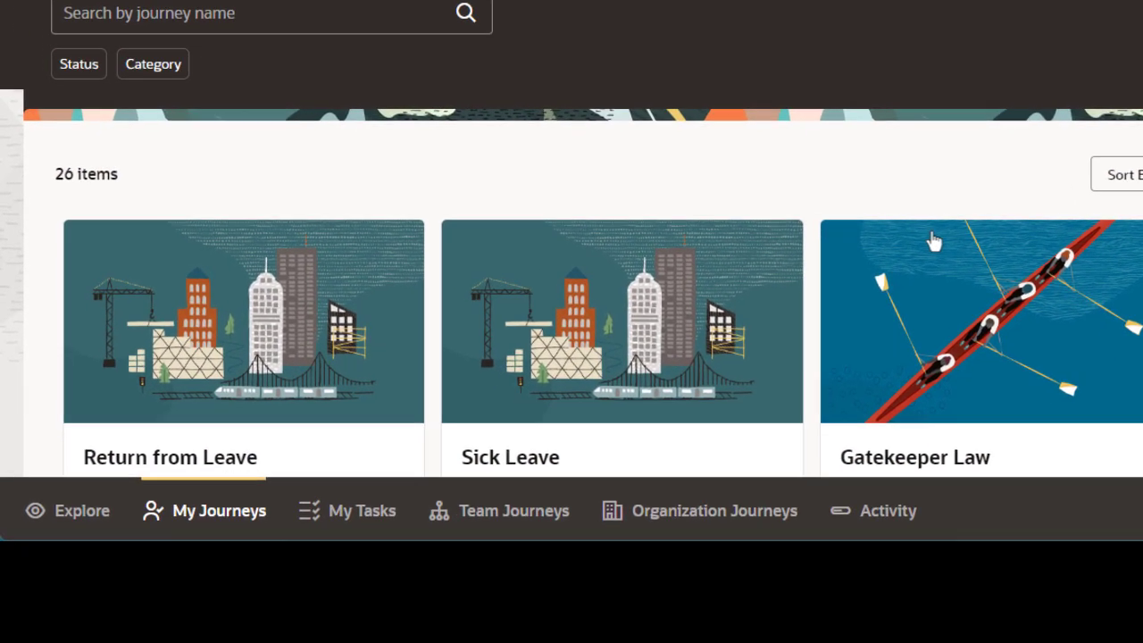
pyautogui.scroll(-3)
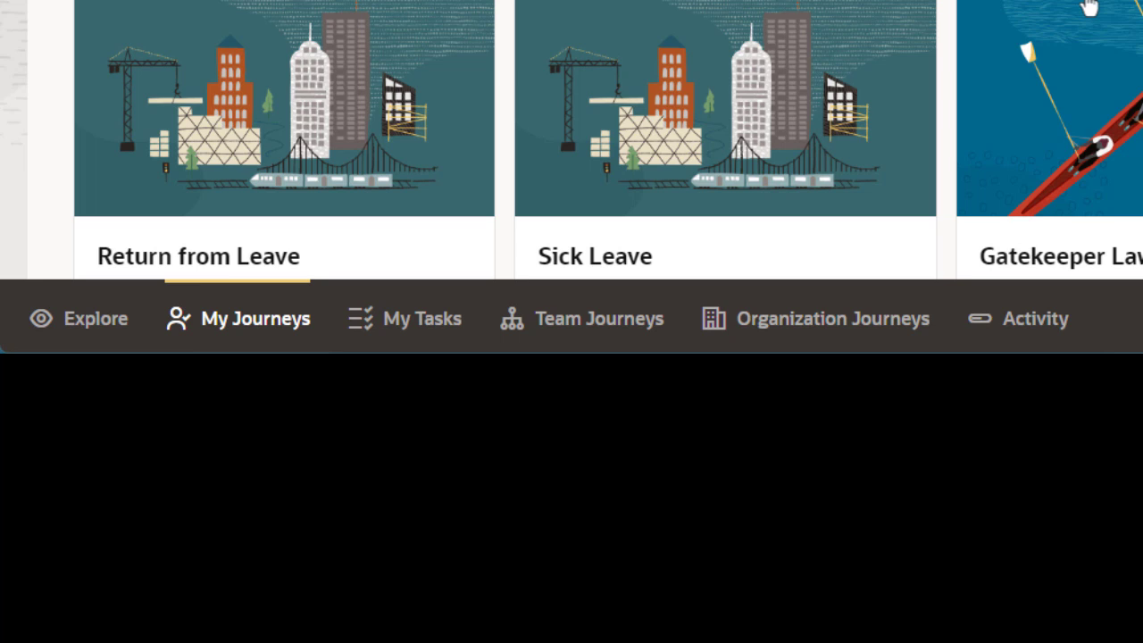
pyautogui.moveTo(78, 317)
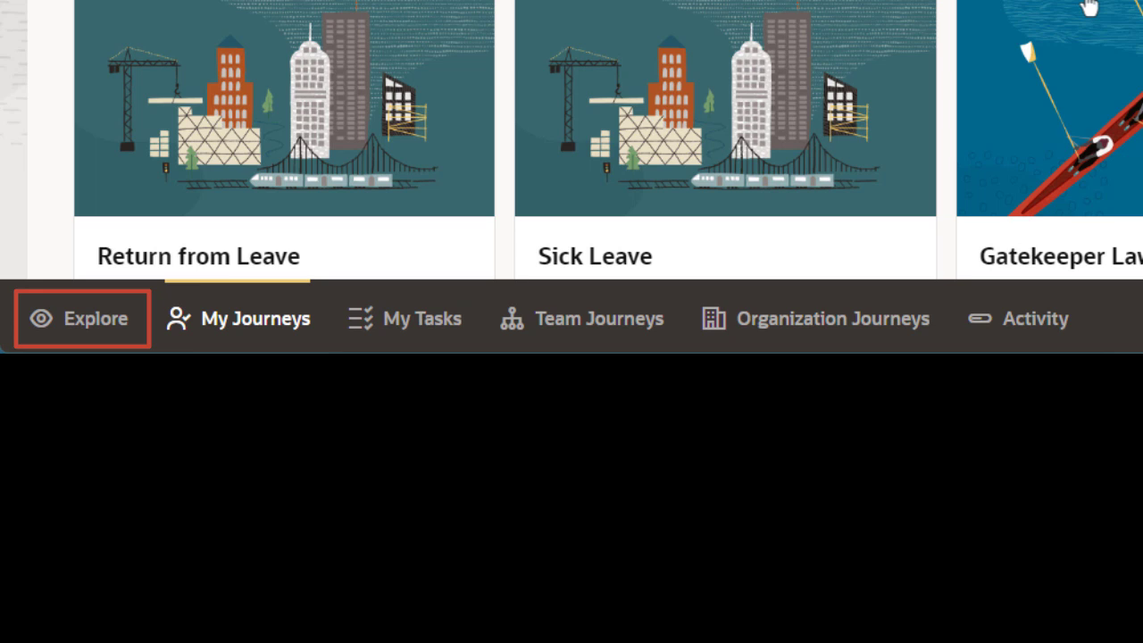
pyautogui.click(255, 318)
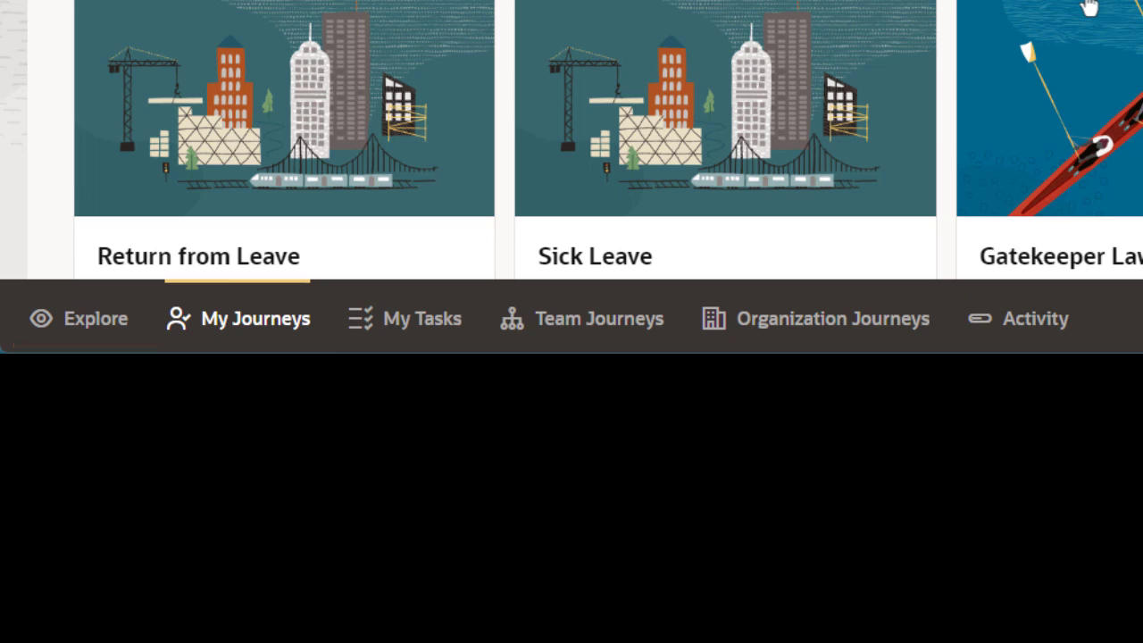
pyautogui.scroll(3)
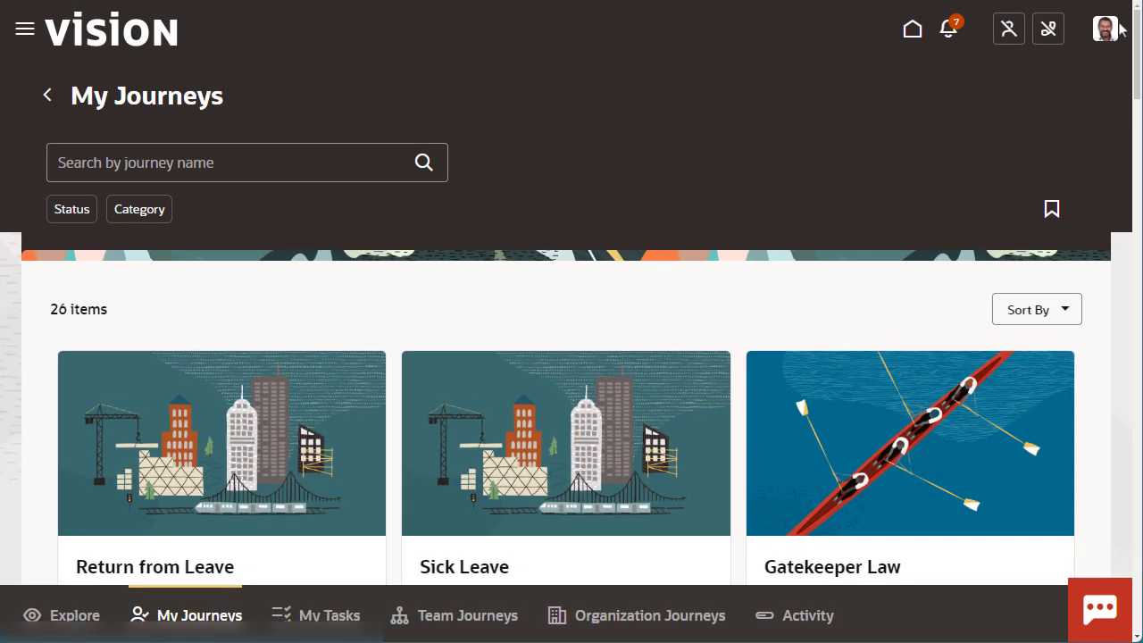
# Step: Start Edit Page in Visual Builder Studio from the user avatar's Administration menu
pyautogui.click(1105, 28)
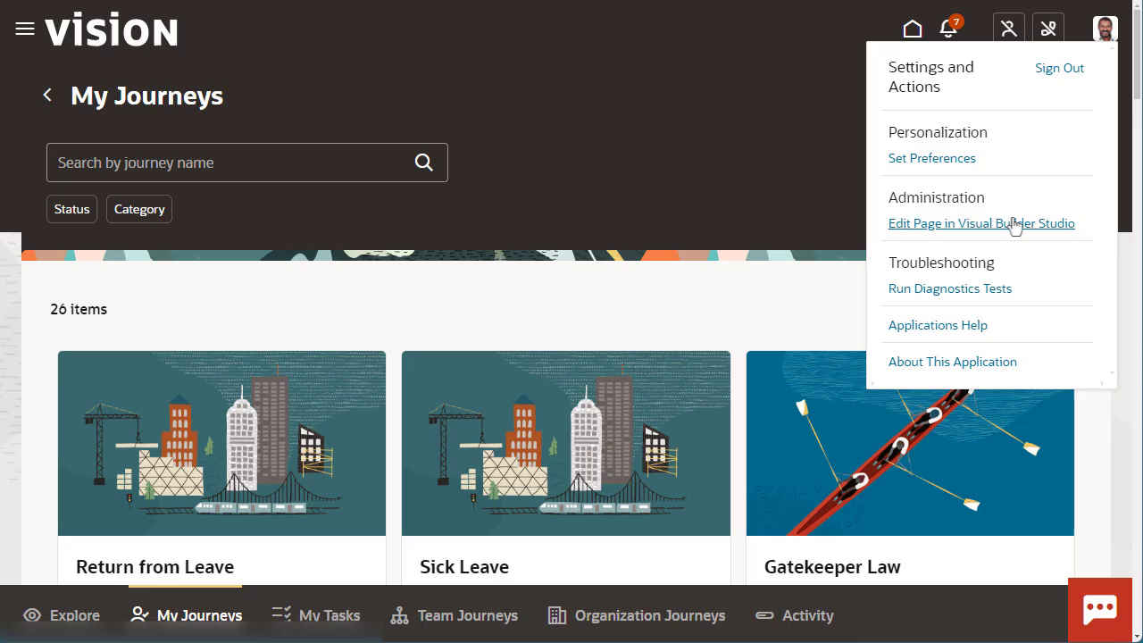
pyautogui.click(980, 223)
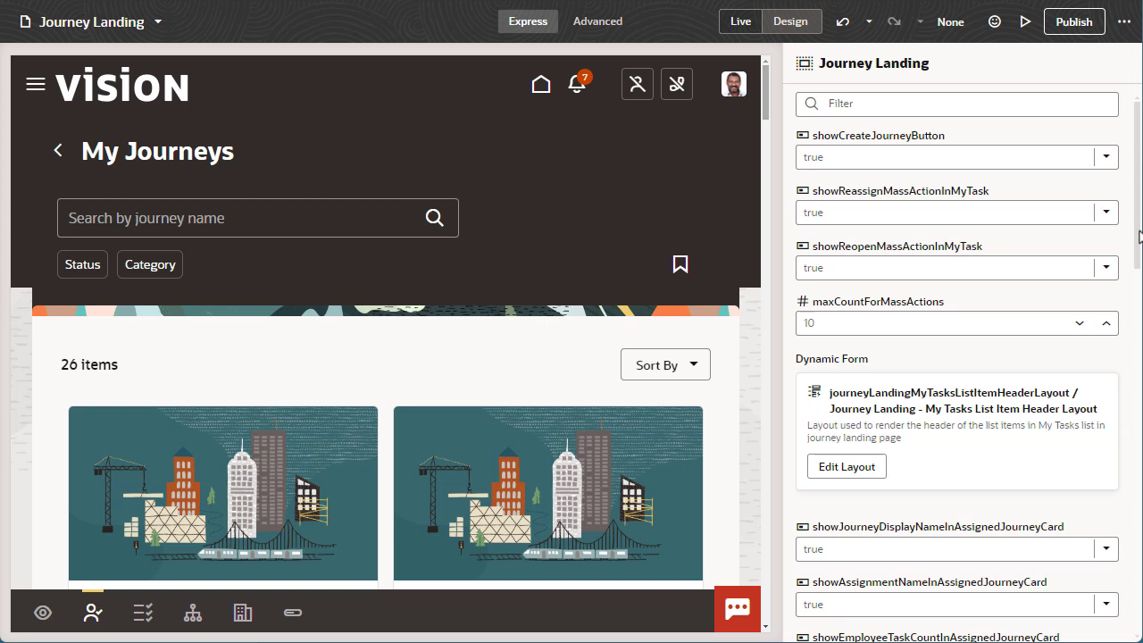
pyautogui.scroll(3)
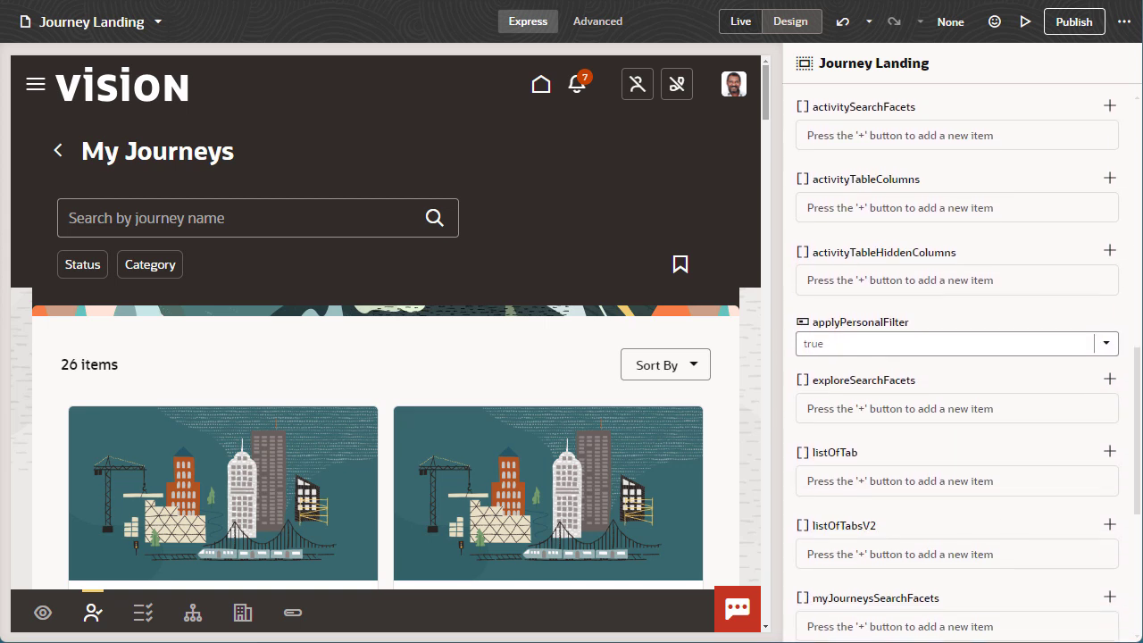
pyautogui.scroll(-3)
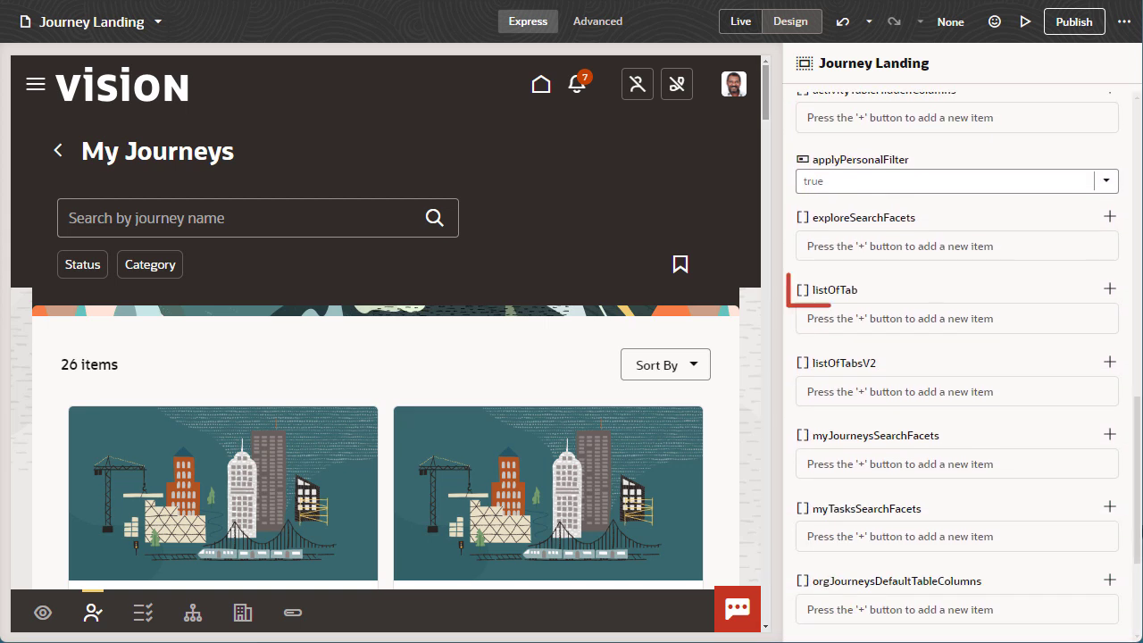
pyautogui.click(832, 289)
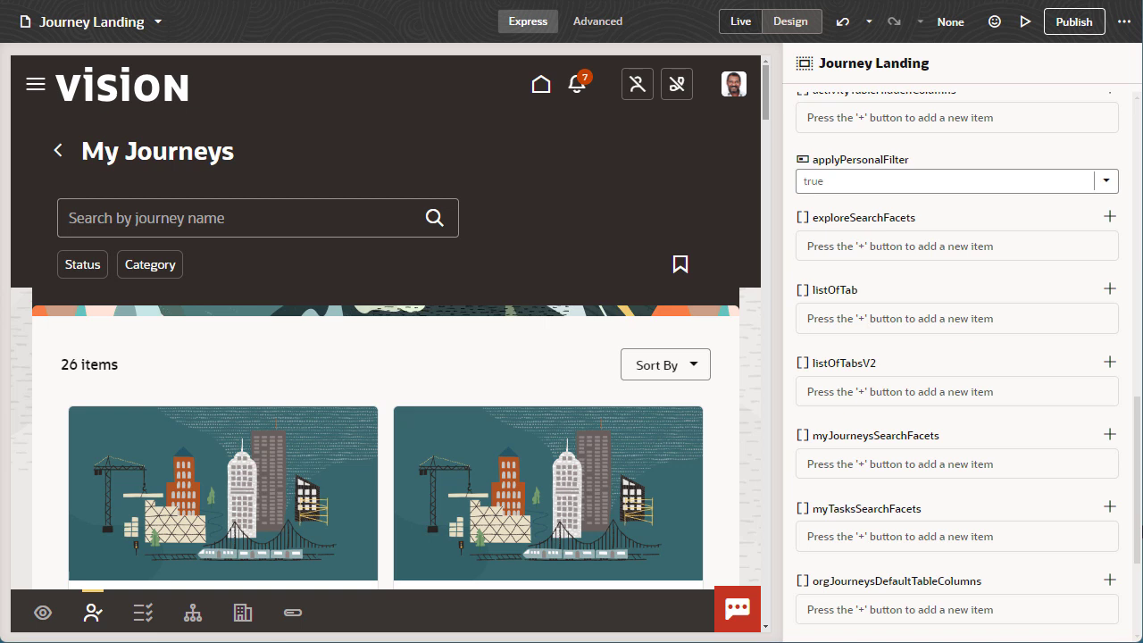
pyautogui.click(836, 361)
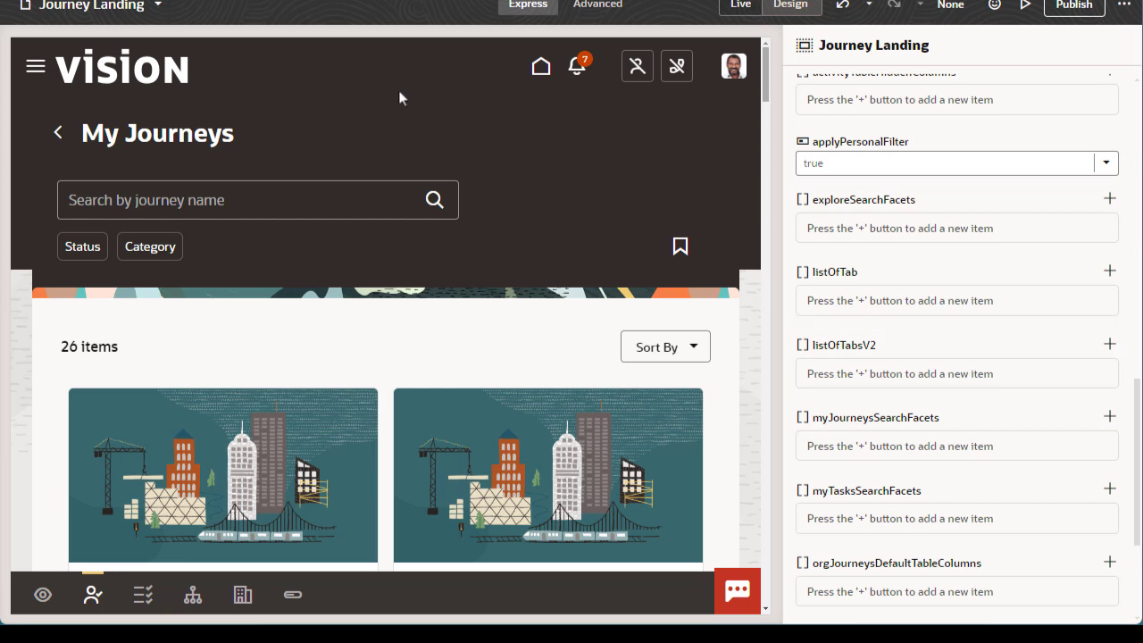
# Step: Add the explore tab entry {"id": "explore", "icon": "oj-ux-ico-view"} to listOfTabsV2
pyautogui.click(1108, 344)
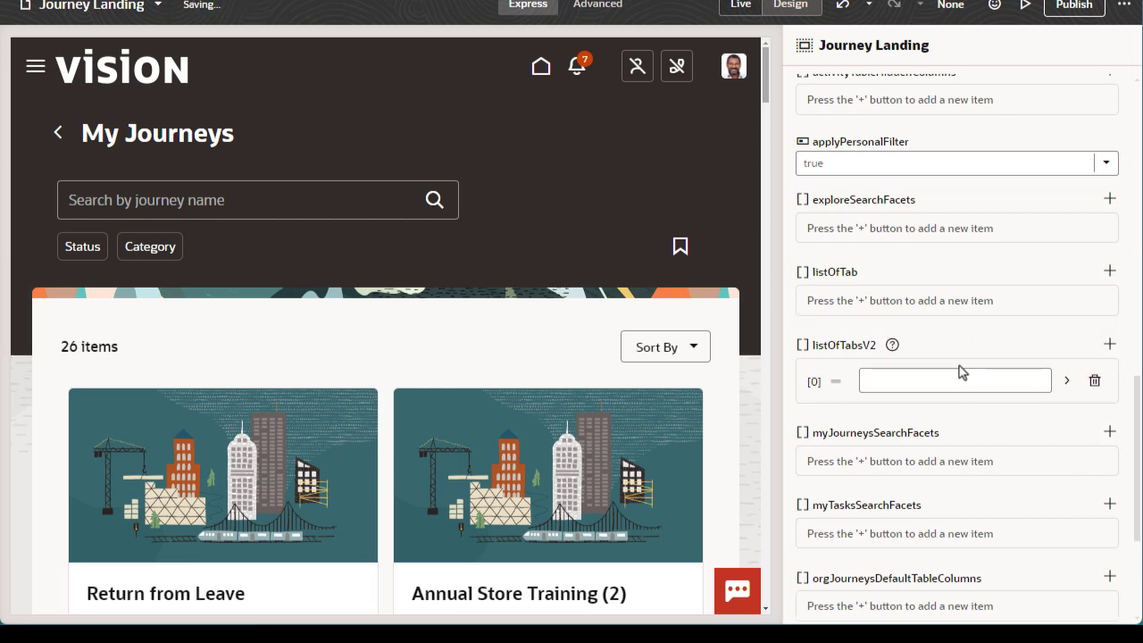
pyautogui.click(954, 378)
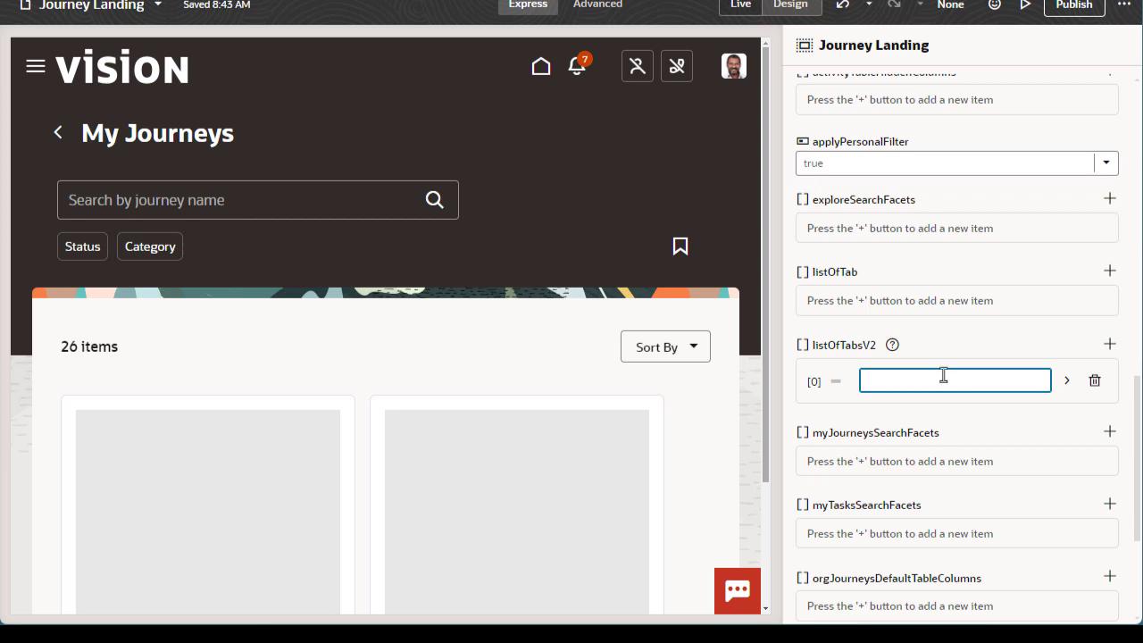
pyautogui.write('{"id" : "explore", "icon": "oj-ux-ico-view"}')
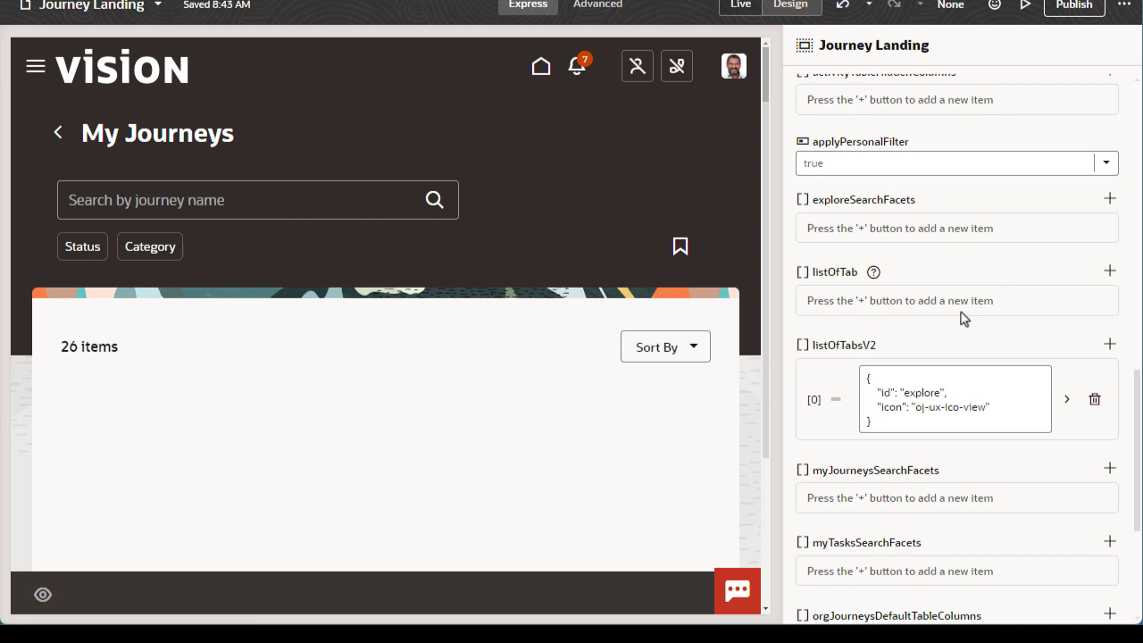
pyautogui.click(43, 593)
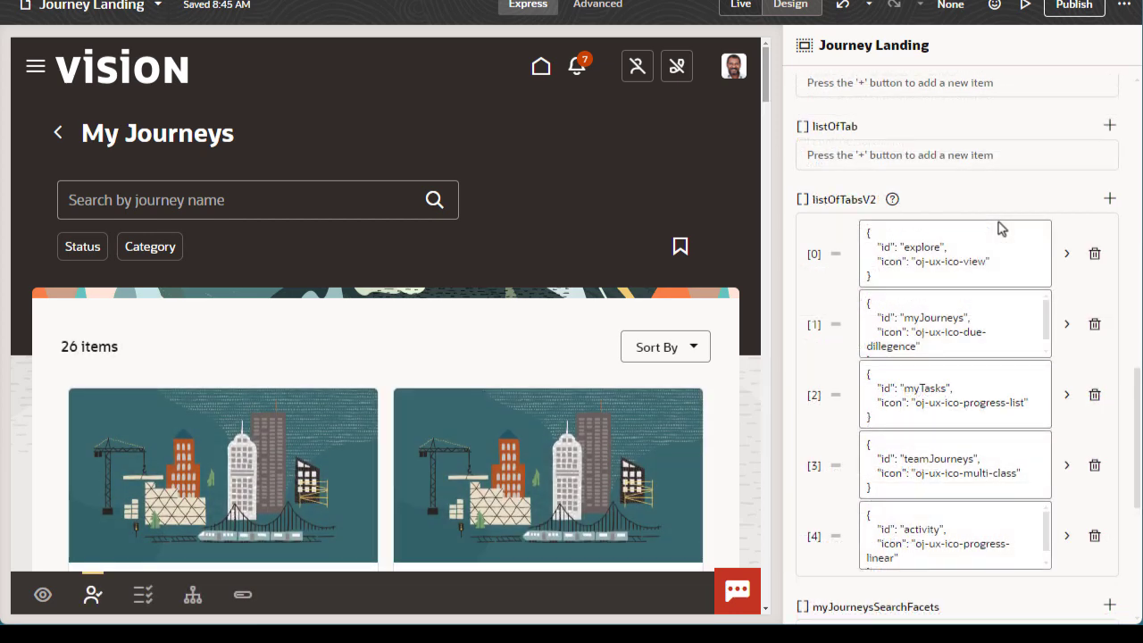
pyautogui.moveTo(802, 403)
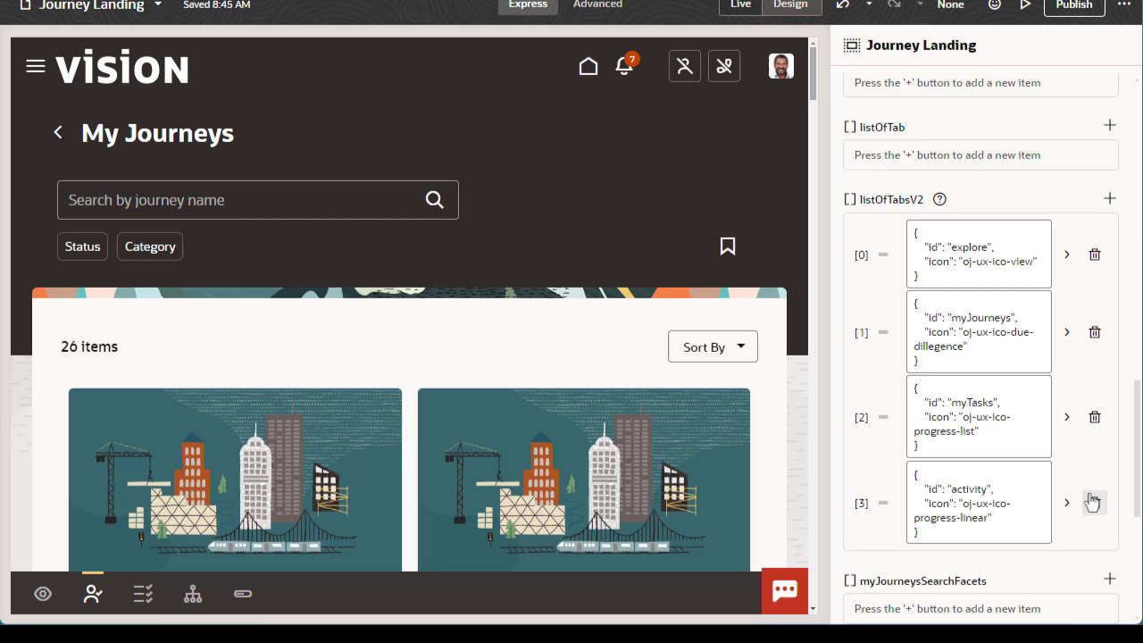
pyautogui.moveTo(1093, 497)
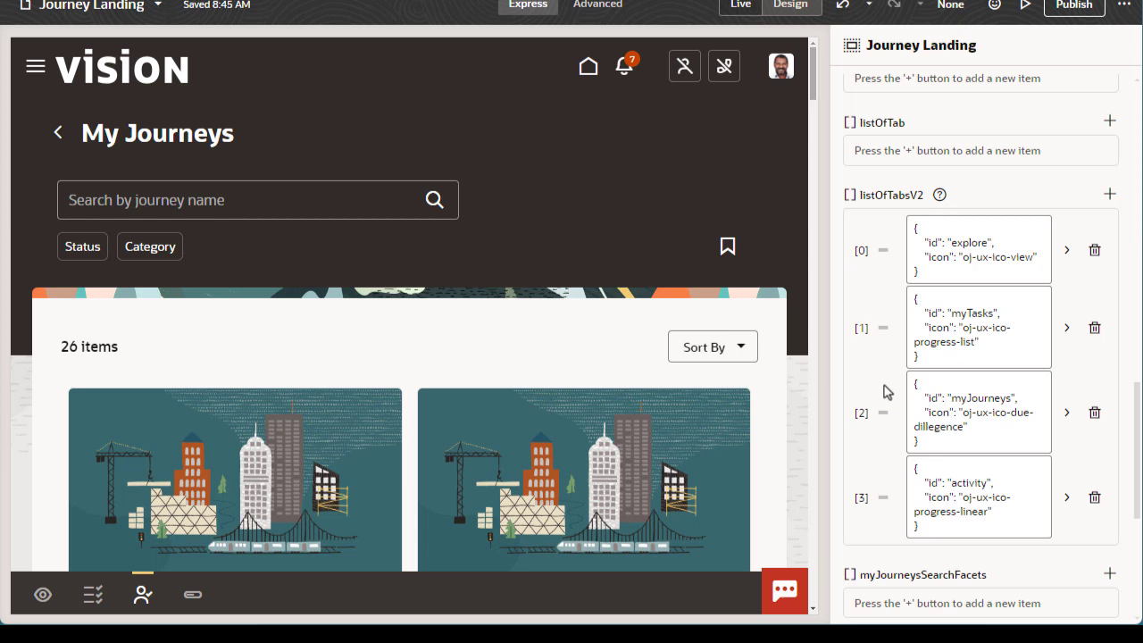
pyautogui.moveTo(889, 379)
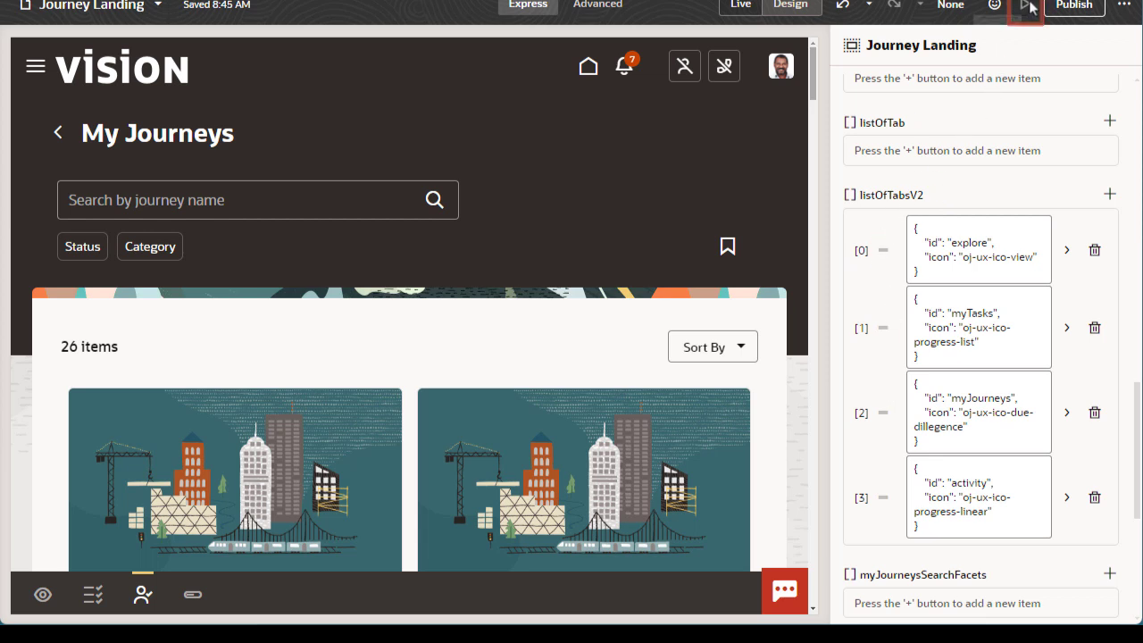
# Step: Preview the page with the reordered Explore, My Tasks, My Journeys, Activity tabs
pyautogui.click(1025, 8)
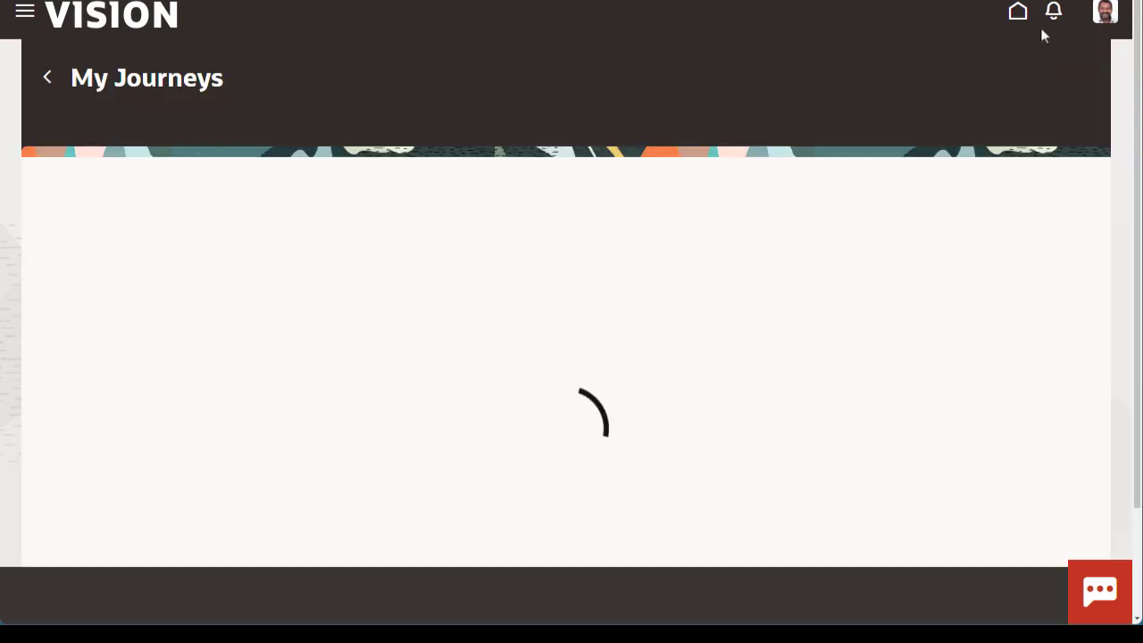